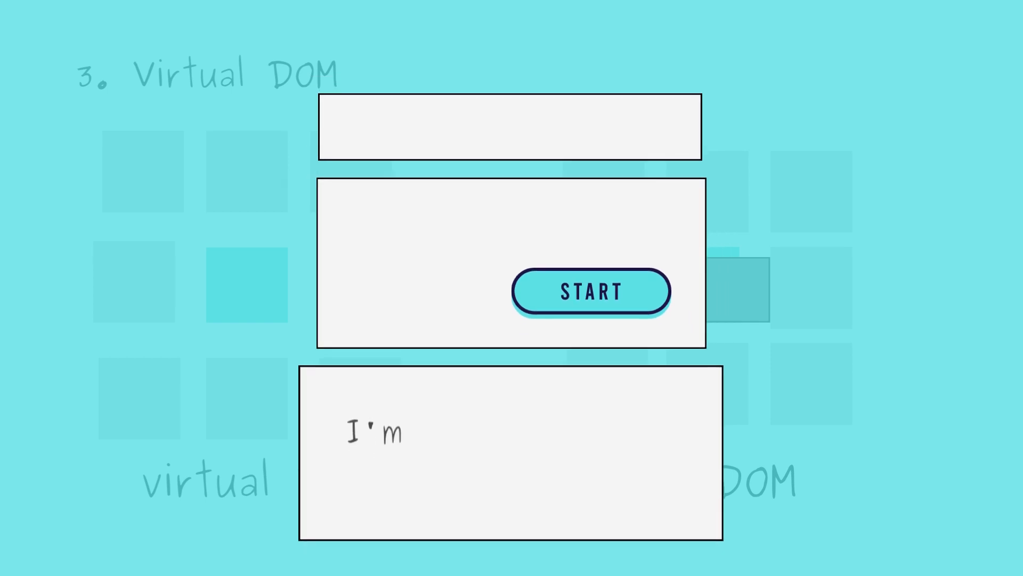
left_click(589, 291)
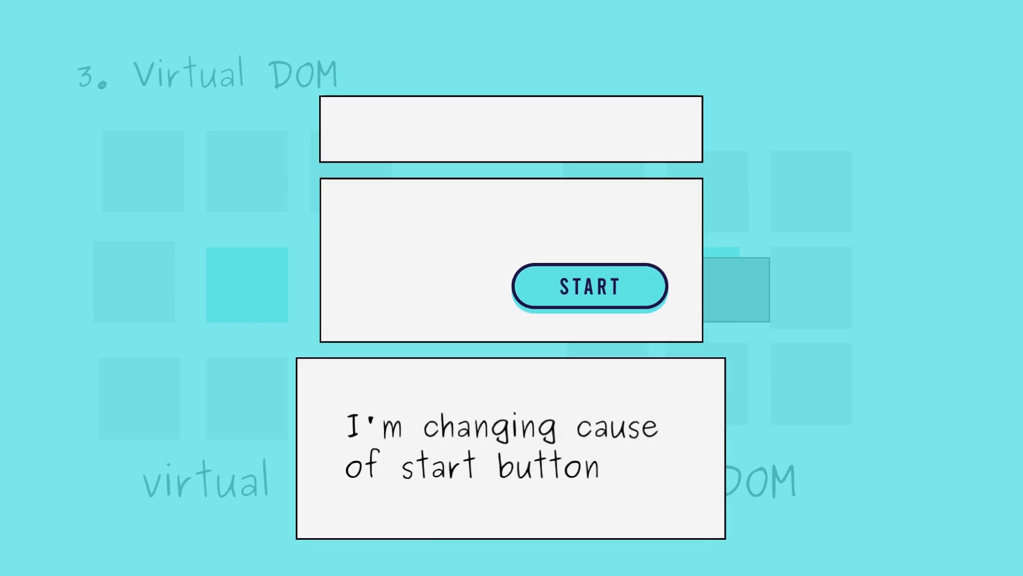